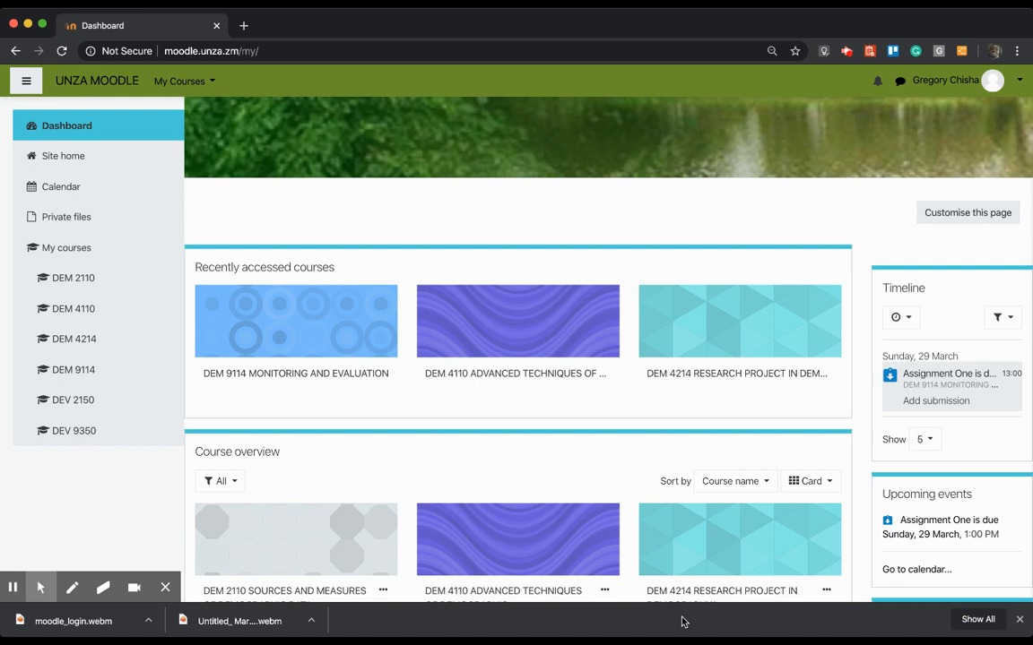
pyautogui.moveTo(493, 281)
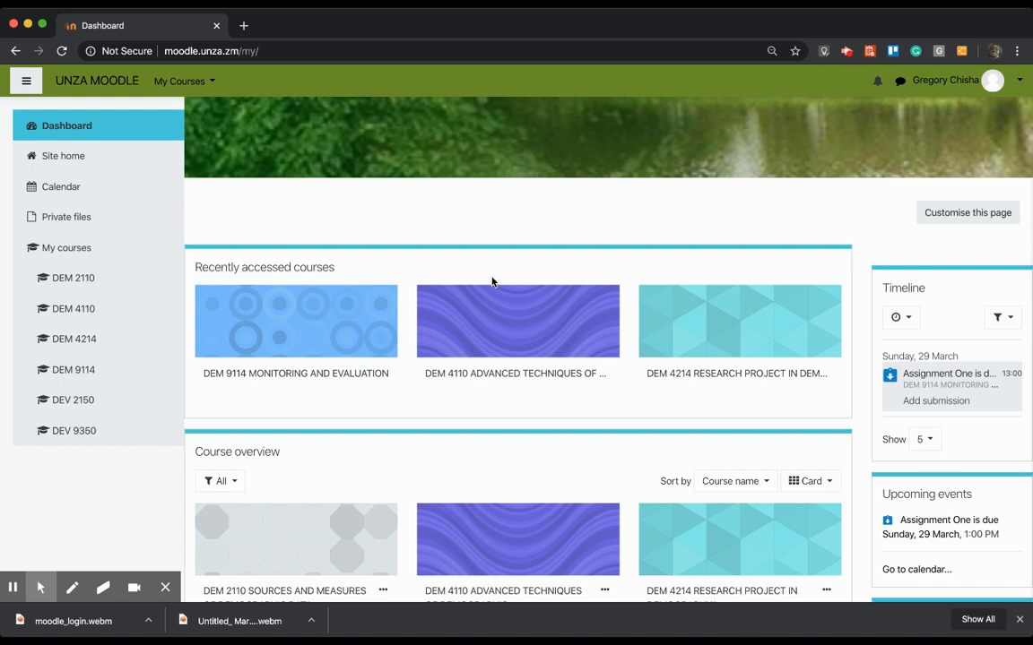
# Step: Collapse the side navigation drawer so the dashboard course cards fill the page width
pyautogui.click(29, 80)
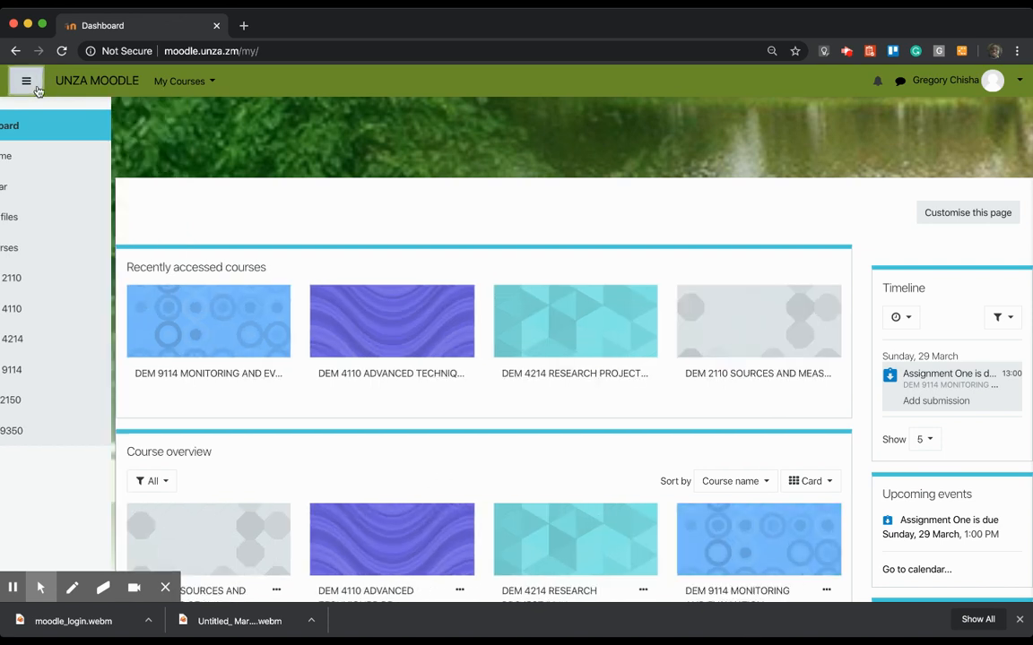
pyautogui.click(29, 81)
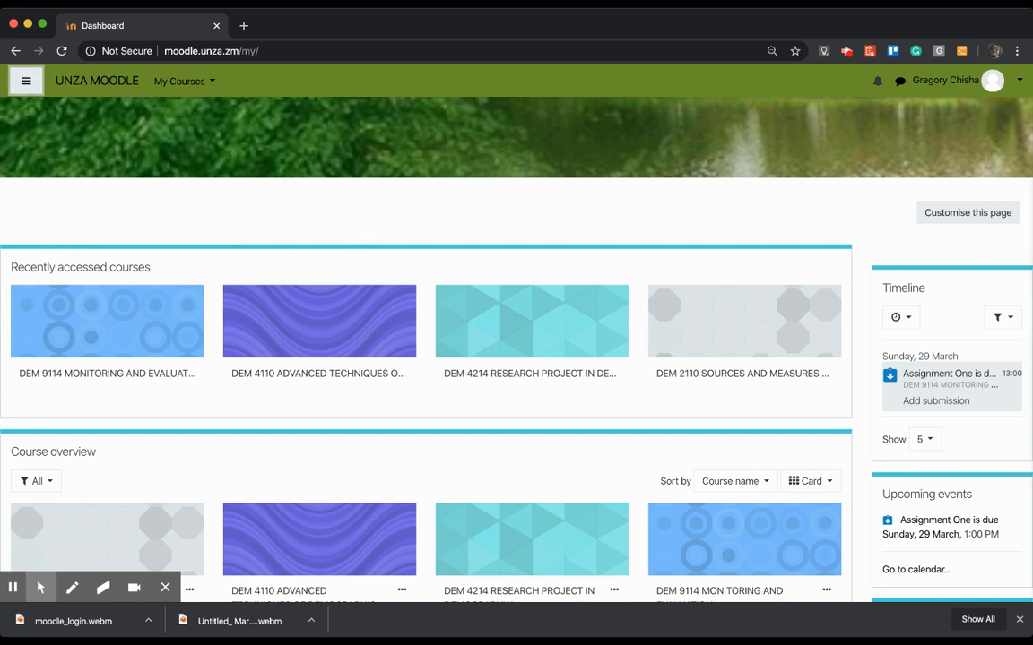
pyautogui.moveTo(436, 242)
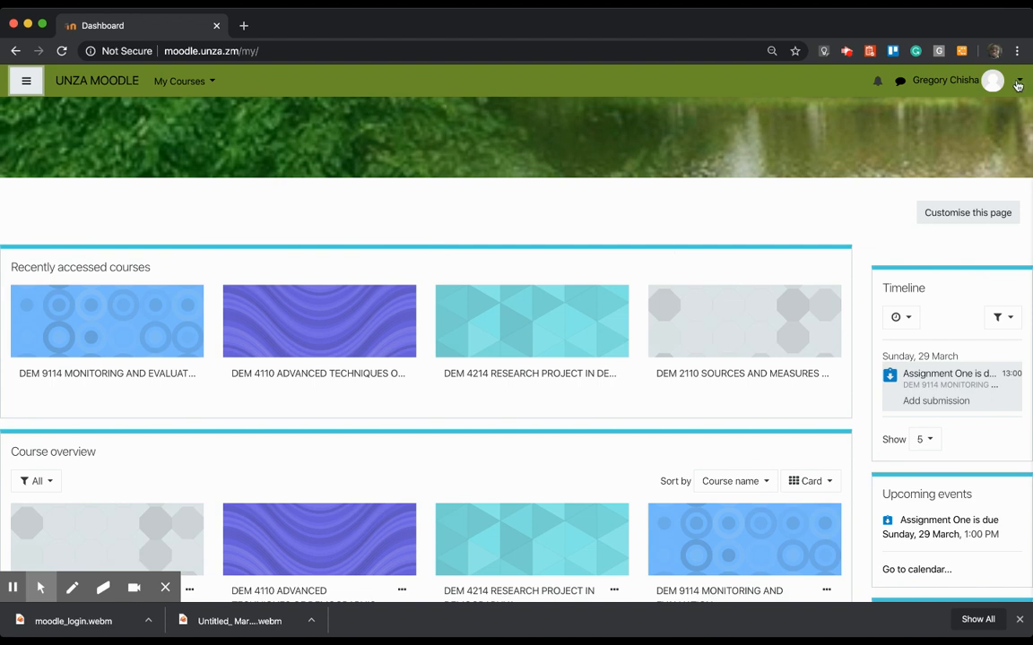
# Step: From the account menu, open the public Profile page in a new browser tab
pyautogui.click(1014, 84)
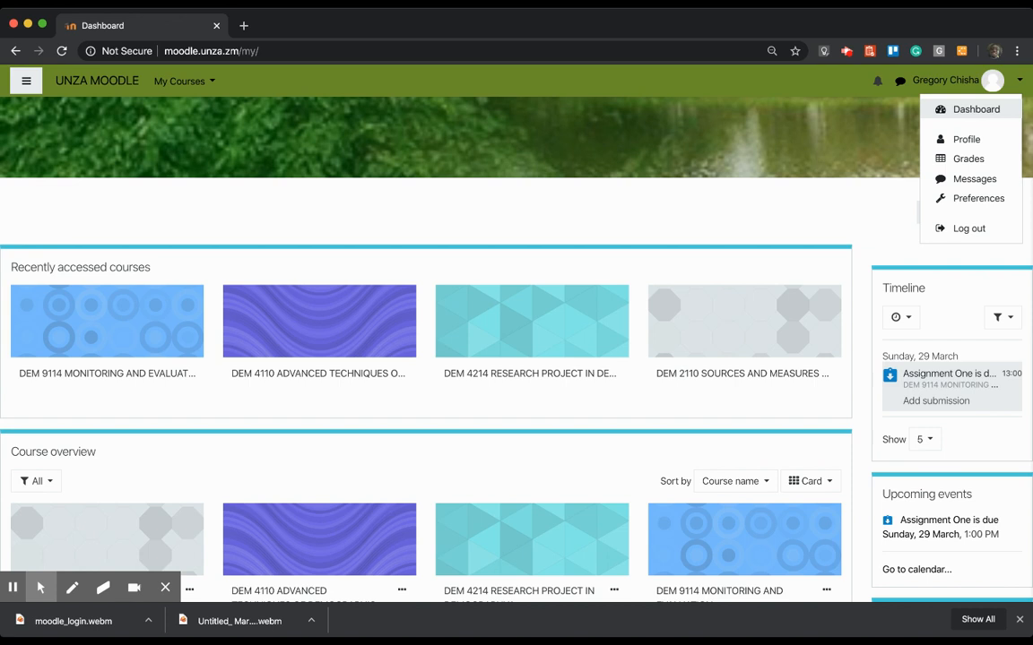
pyautogui.moveTo(985, 147)
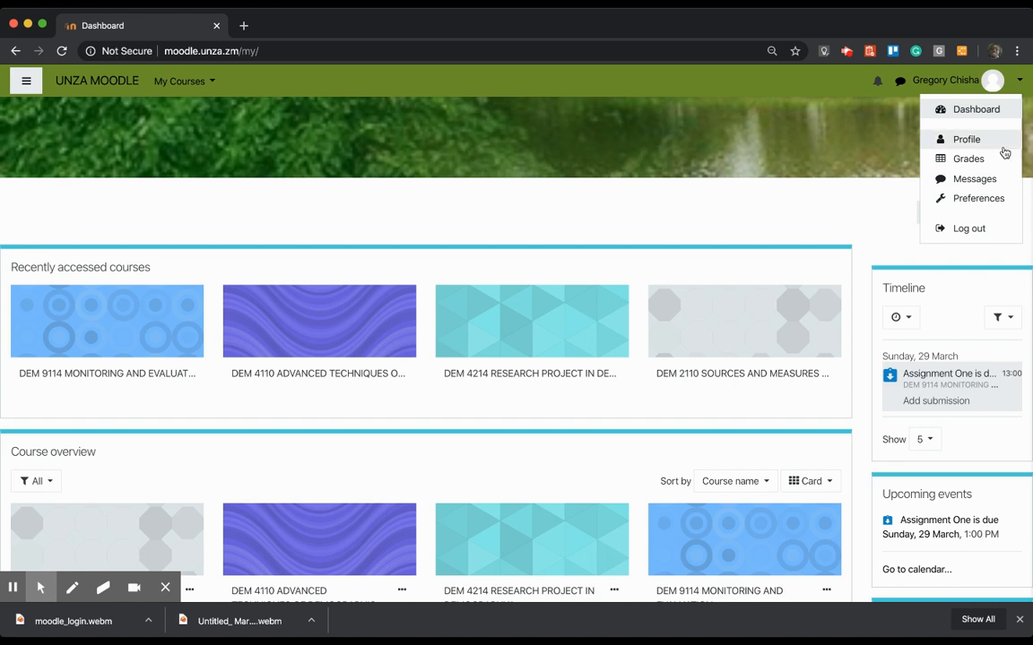
pyautogui.moveTo(966, 140)
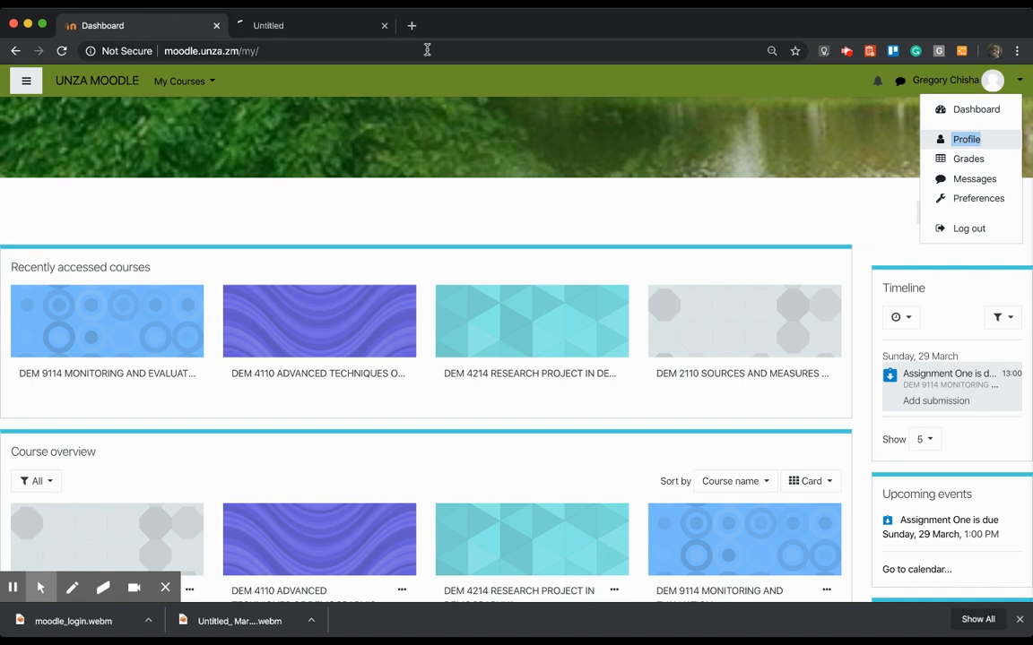
pyautogui.click(965, 140)
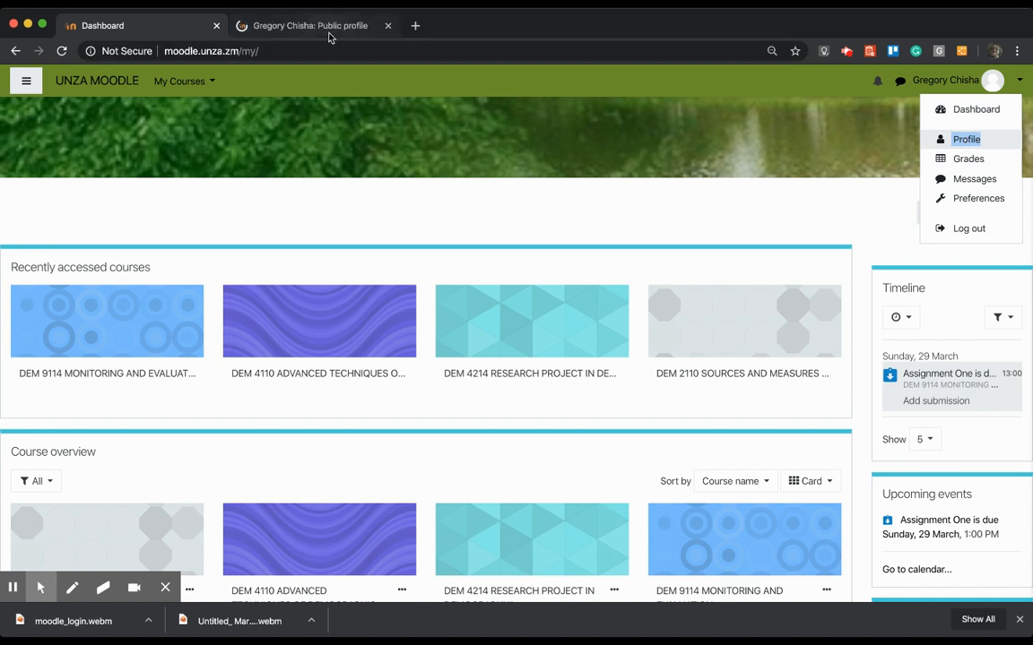
# Step: Review the public profile's course and login details, then follow 'Download the mobile app'
pyautogui.click(965, 139)
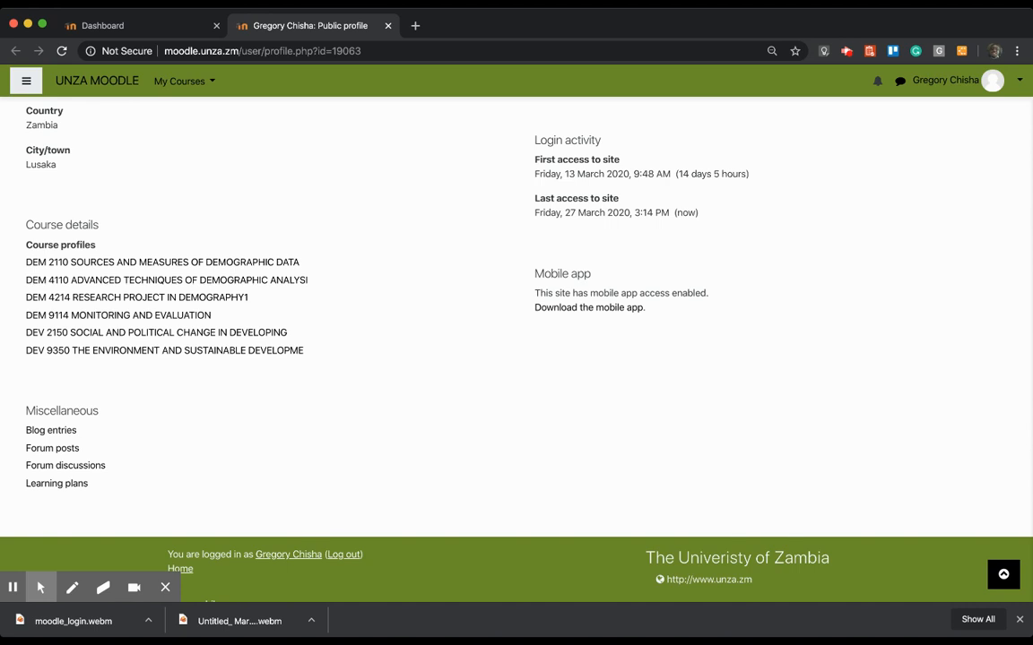
pyautogui.moveTo(328, 337)
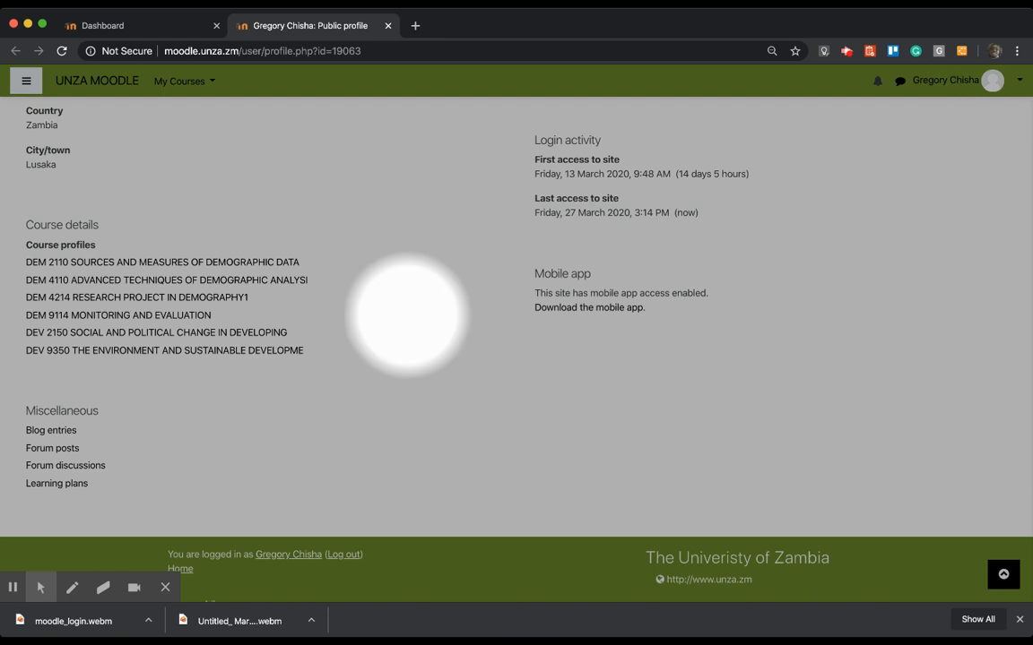
pyautogui.moveTo(529, 152)
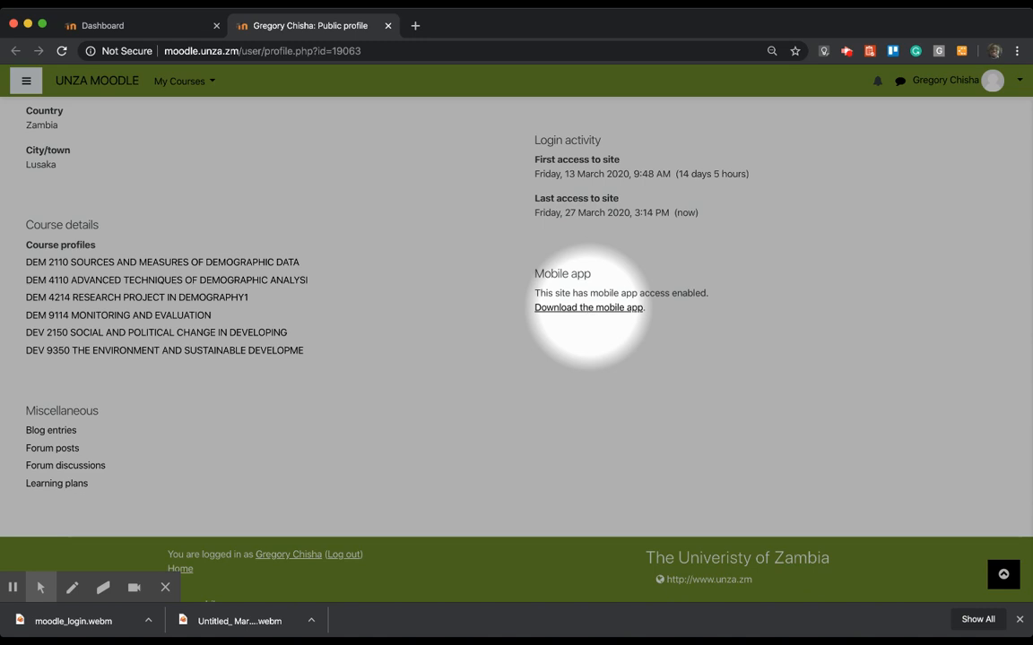
pyautogui.moveTo(565, 346)
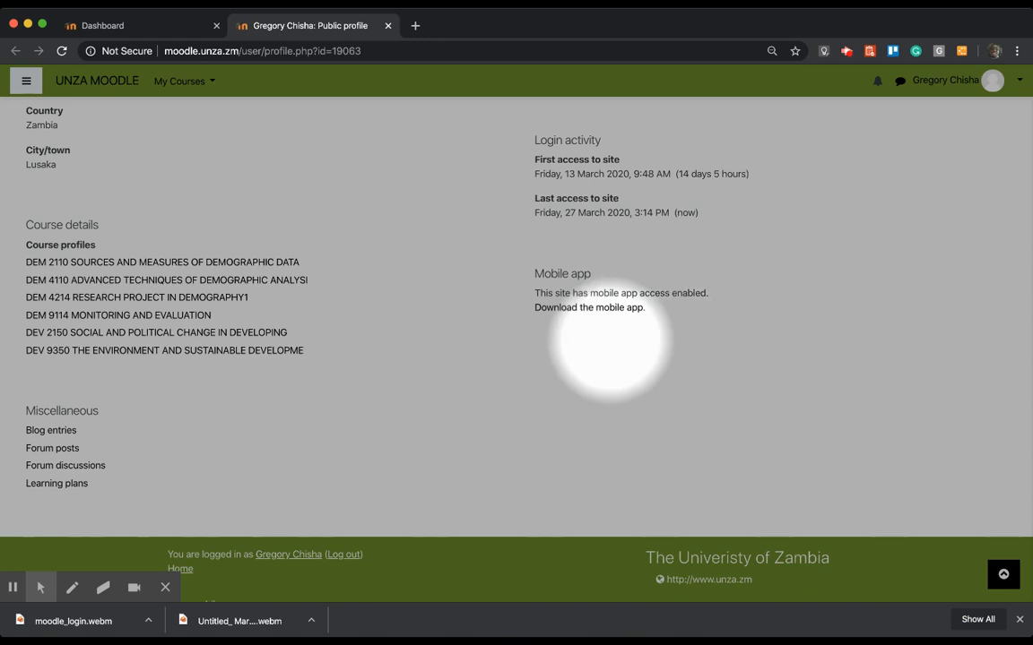
pyautogui.moveTo(478, 309)
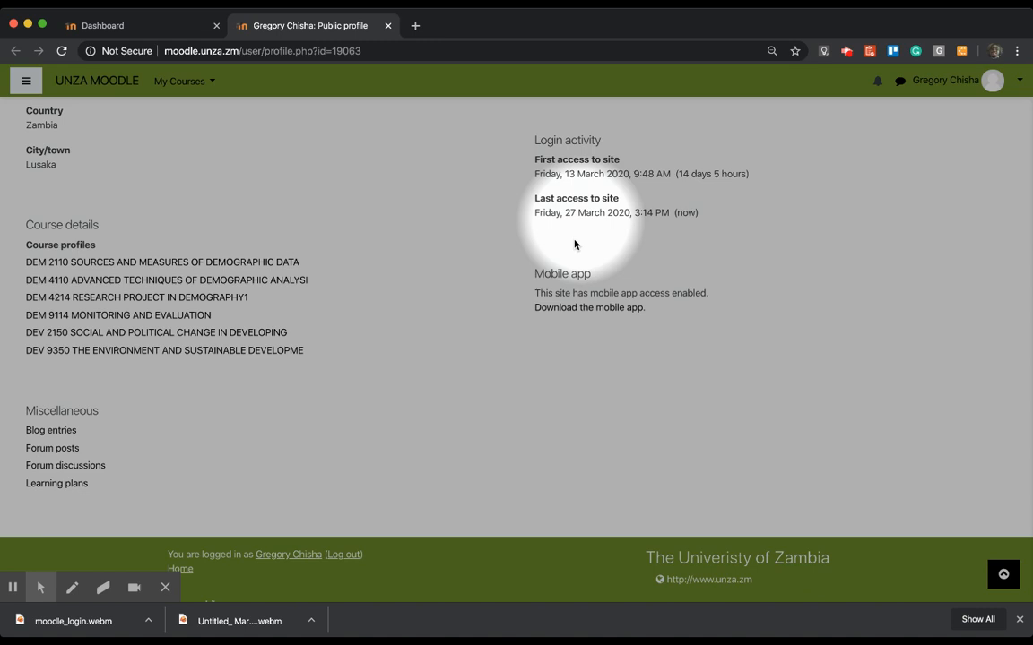
pyautogui.click(588, 308)
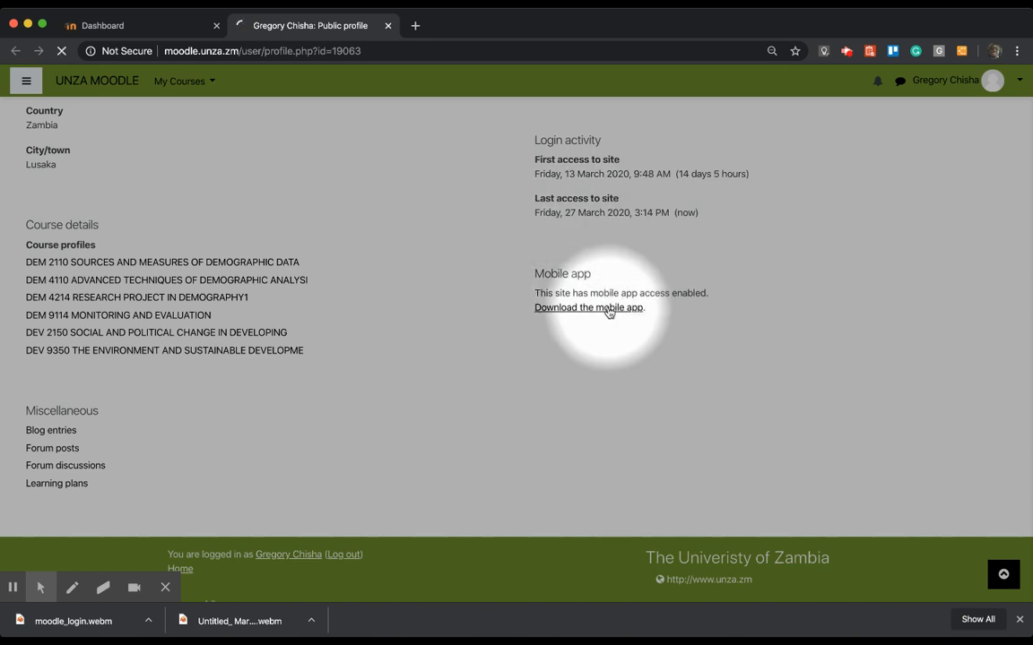
# Step: View the download.moodle.org/mobile page with its App Store and Google Play badges
pyautogui.click(588, 308)
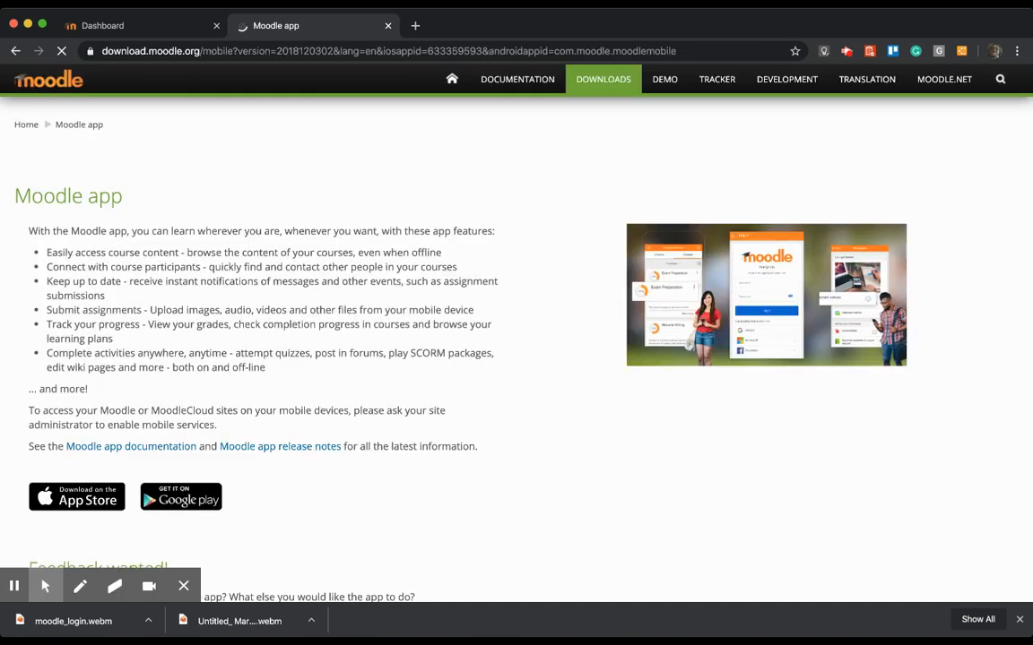
pyautogui.scroll(-3)
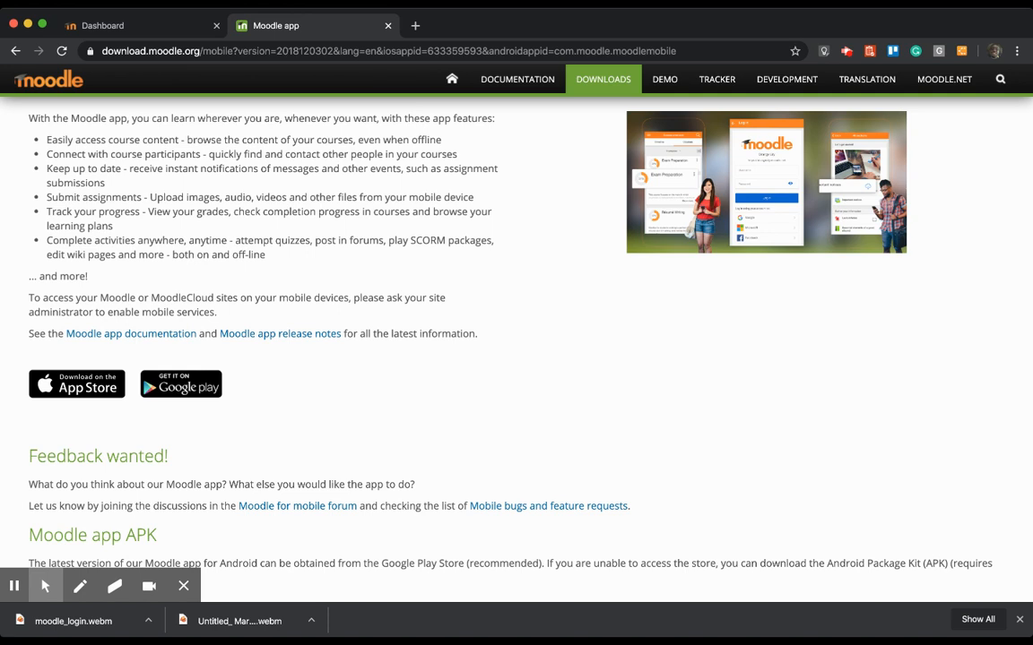
pyautogui.moveTo(200, 336)
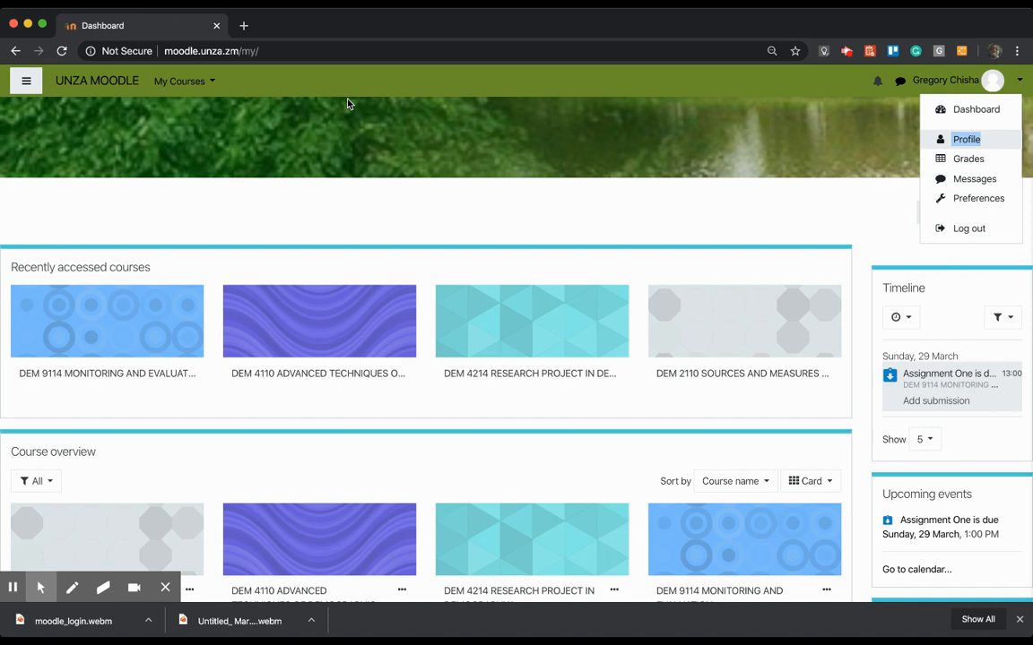
pyautogui.moveTo(560, 370)
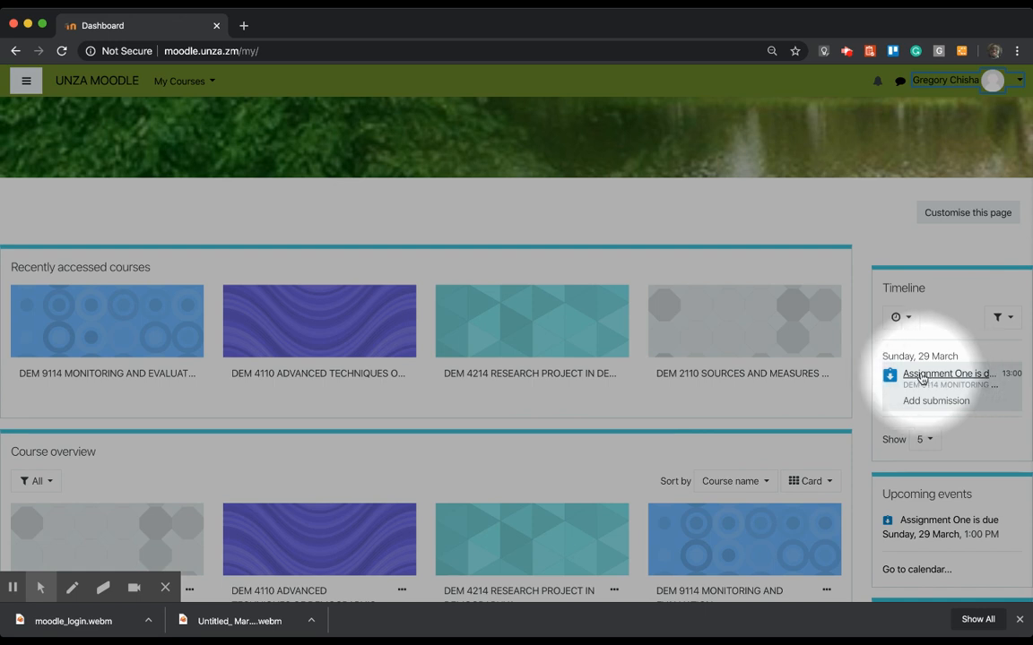
# Step: Open 'Assignment One is due' for 29 March from the dashboard Timeline block
pyautogui.click(943, 375)
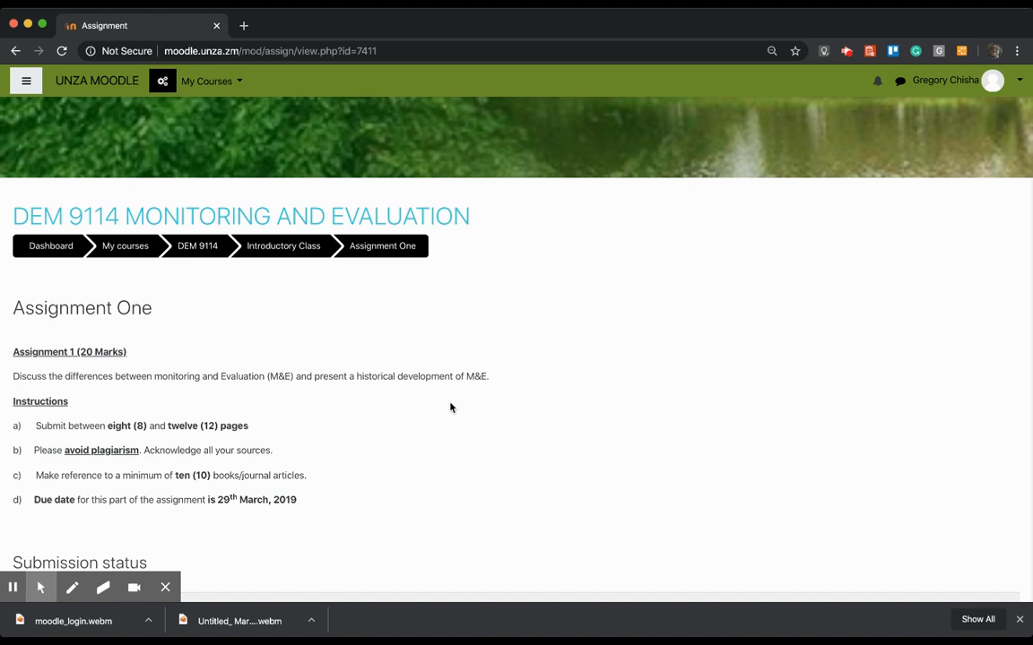
# Step: Review the Submission status table: no attempt, not graded, 1 day 21 hours remaining
pyautogui.scroll(-3)
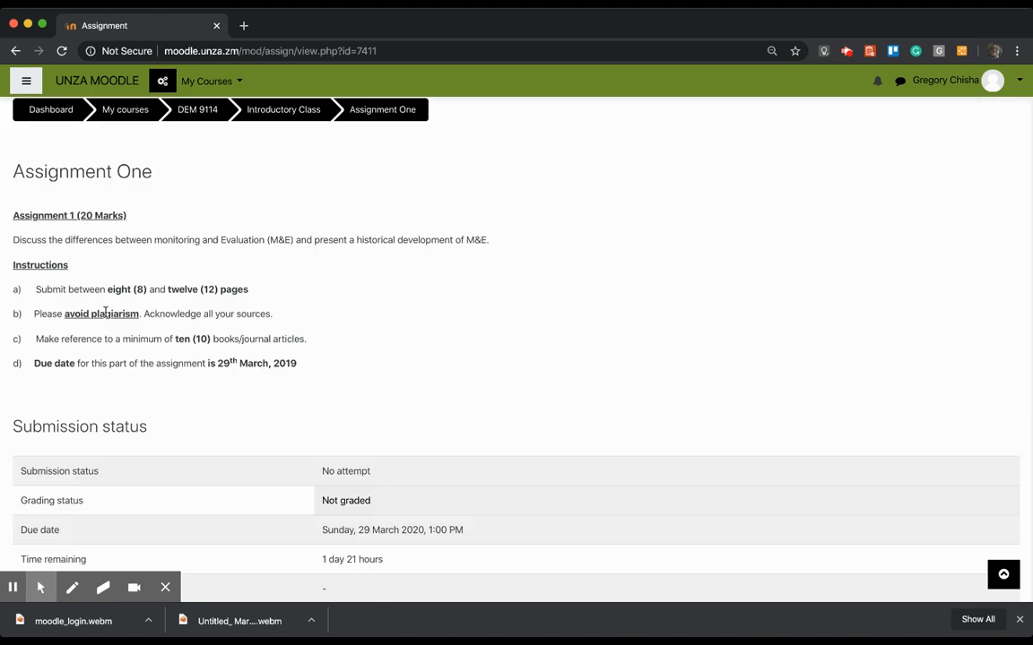
pyautogui.scroll(-3)
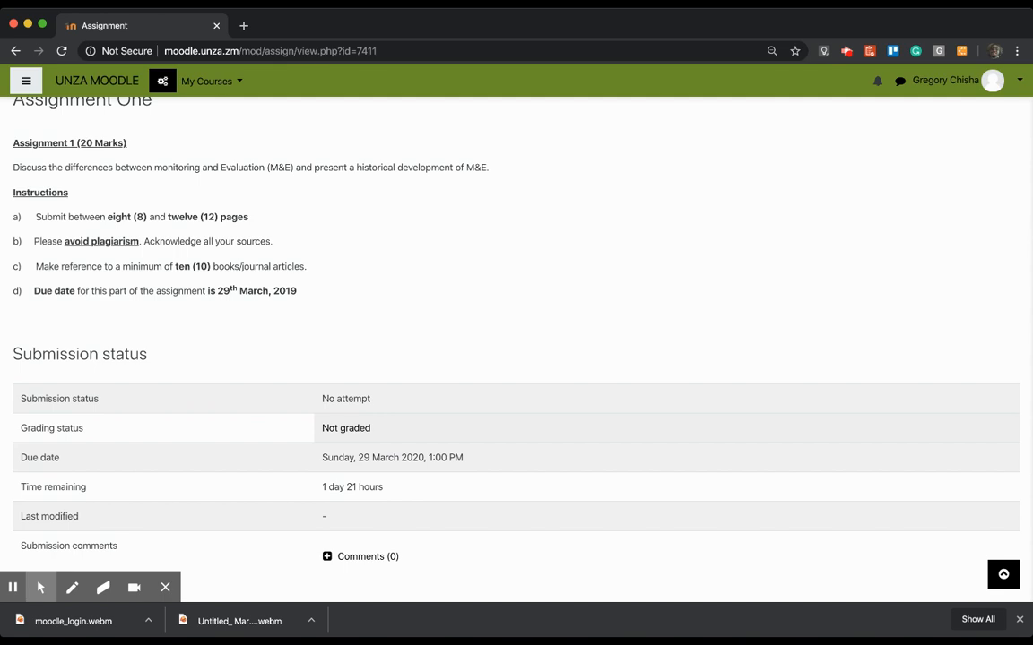
pyautogui.scroll(-3)
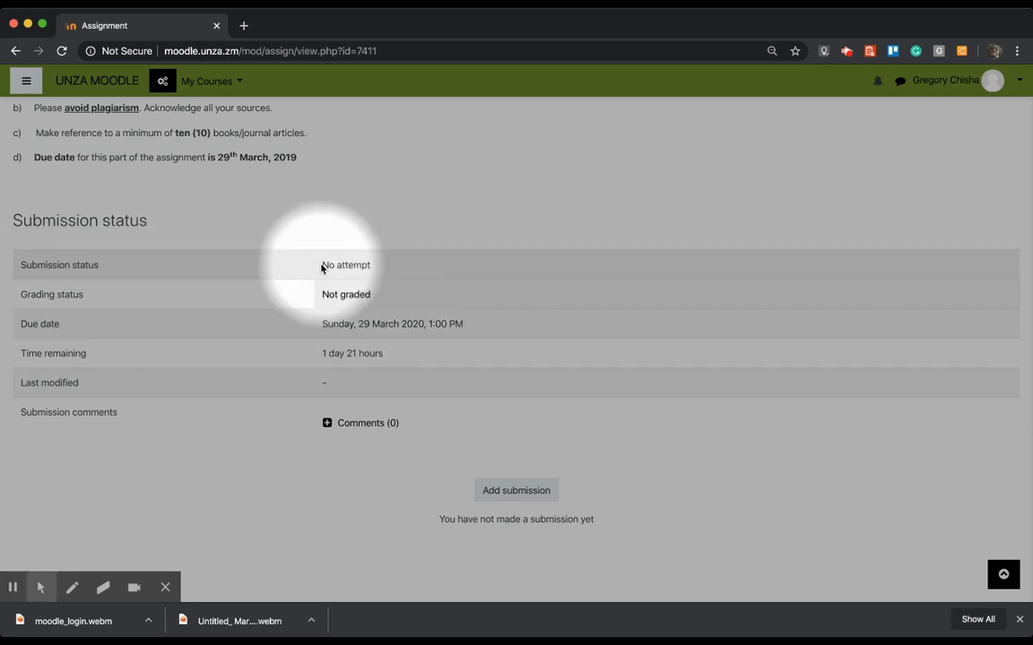
pyautogui.moveTo(416, 273)
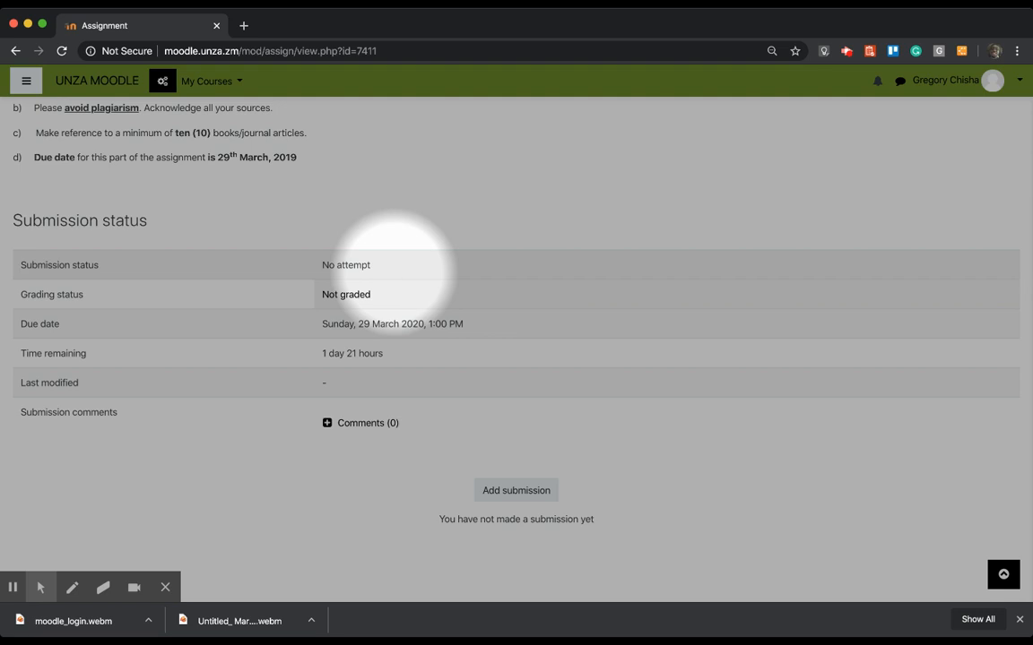
pyautogui.moveTo(383, 291)
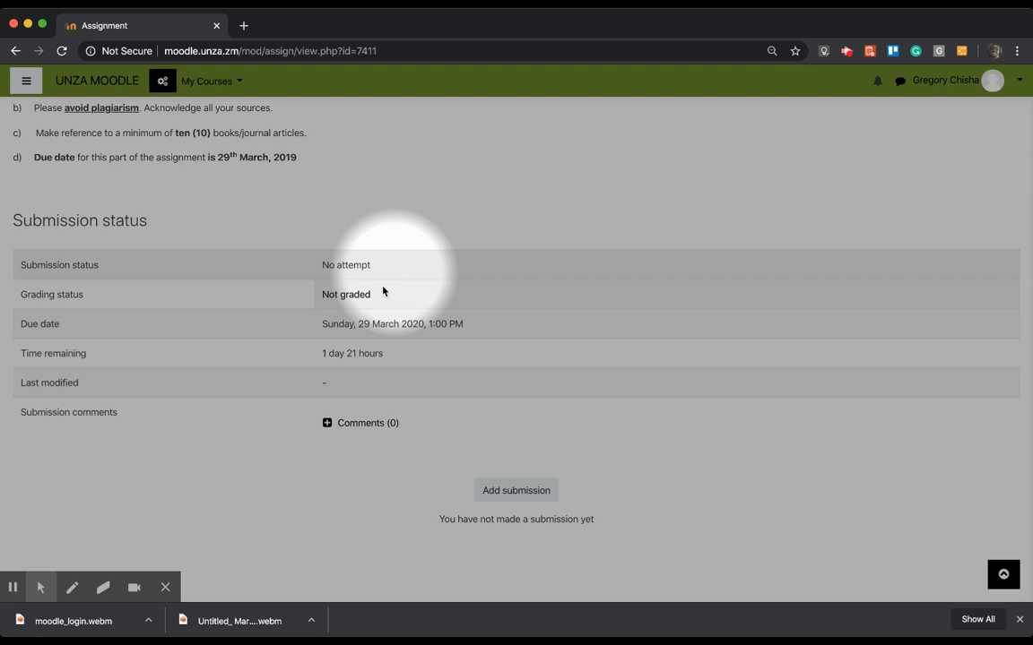
pyautogui.moveTo(357, 300)
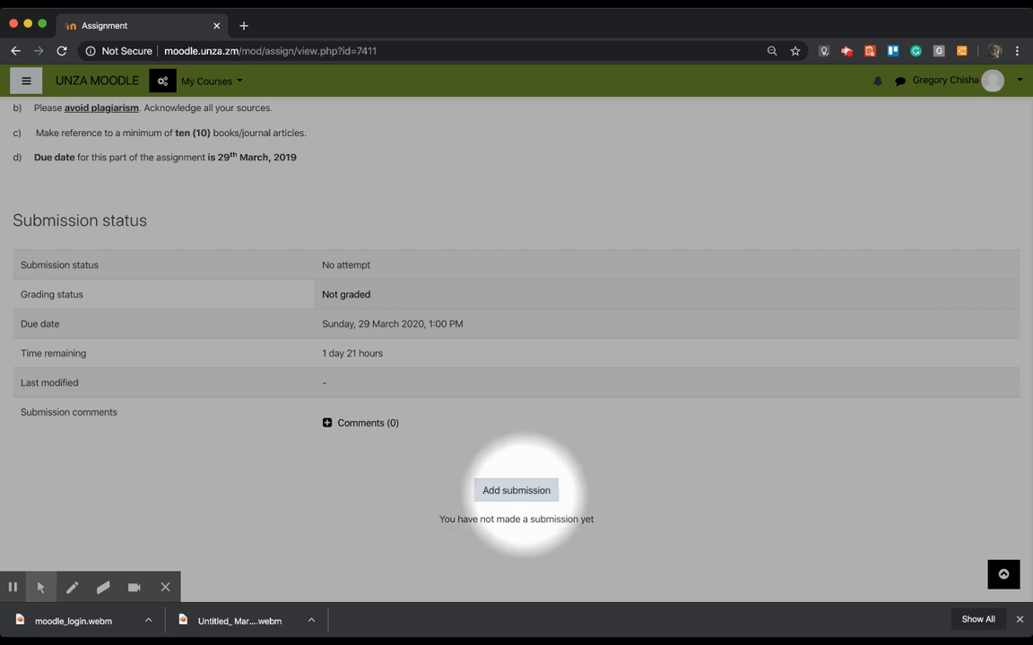
# Step: Add a submission for Assignment One and reach the empty File submissions area
pyautogui.click(516, 489)
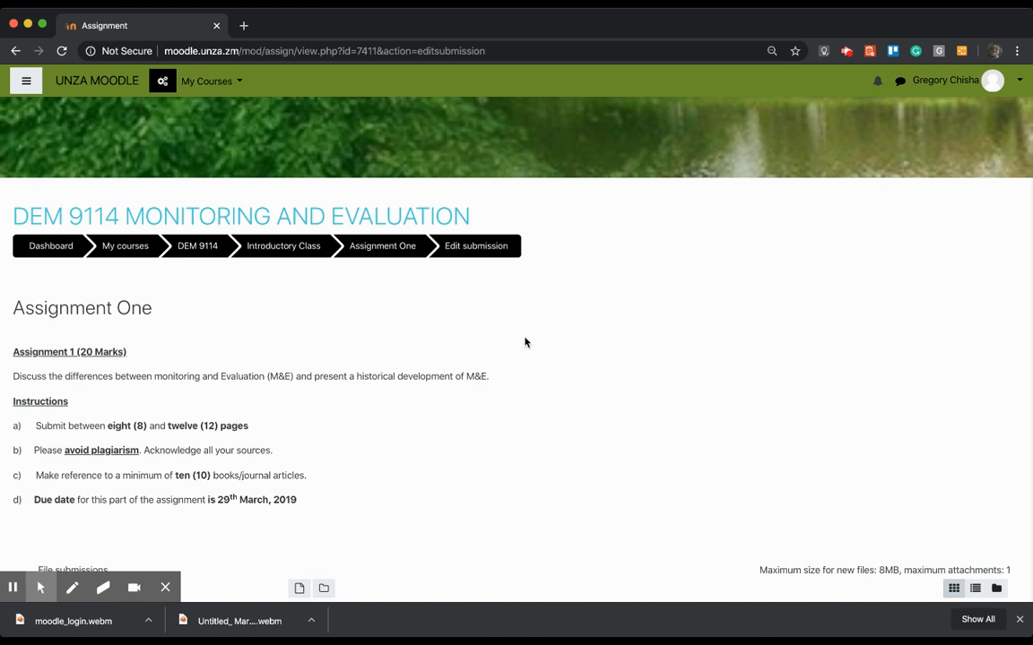
pyautogui.scroll(-3)
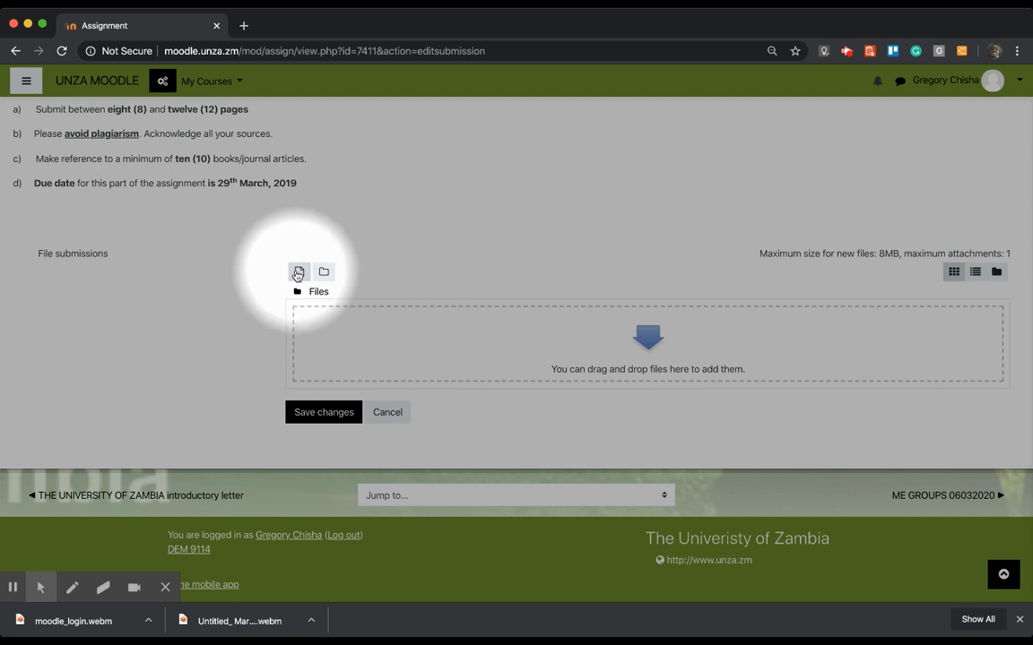
pyautogui.click(297, 272)
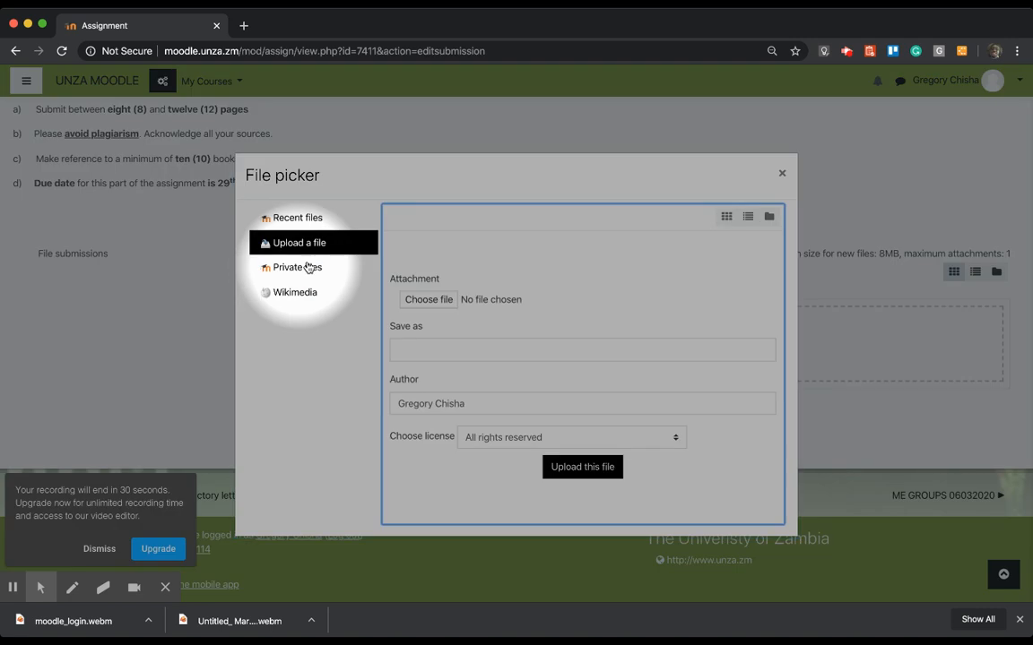
pyautogui.moveTo(366, 323)
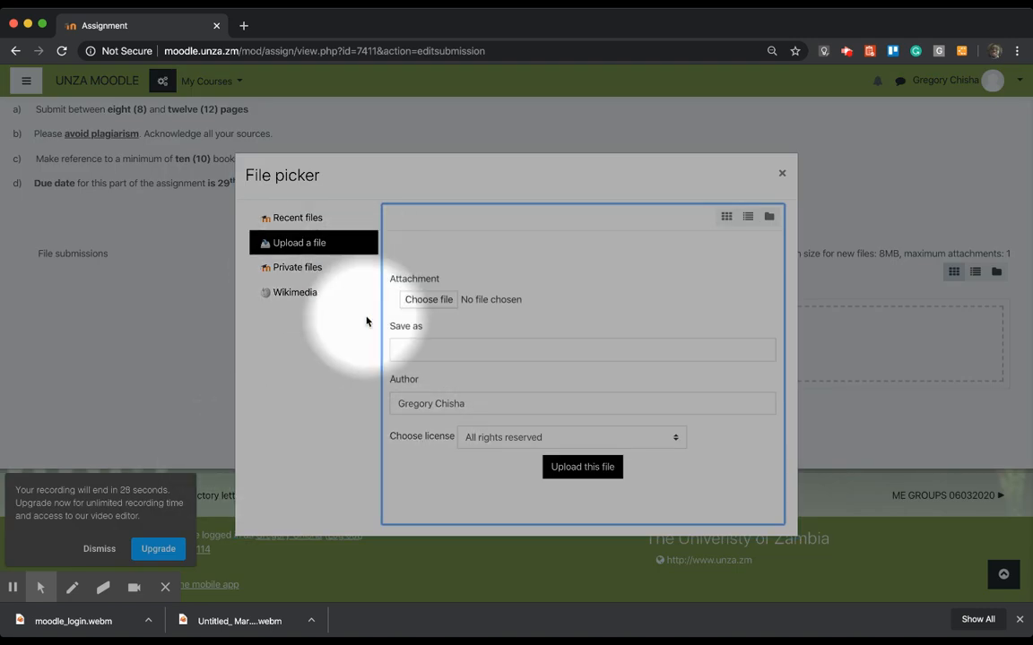
pyautogui.moveTo(308, 265)
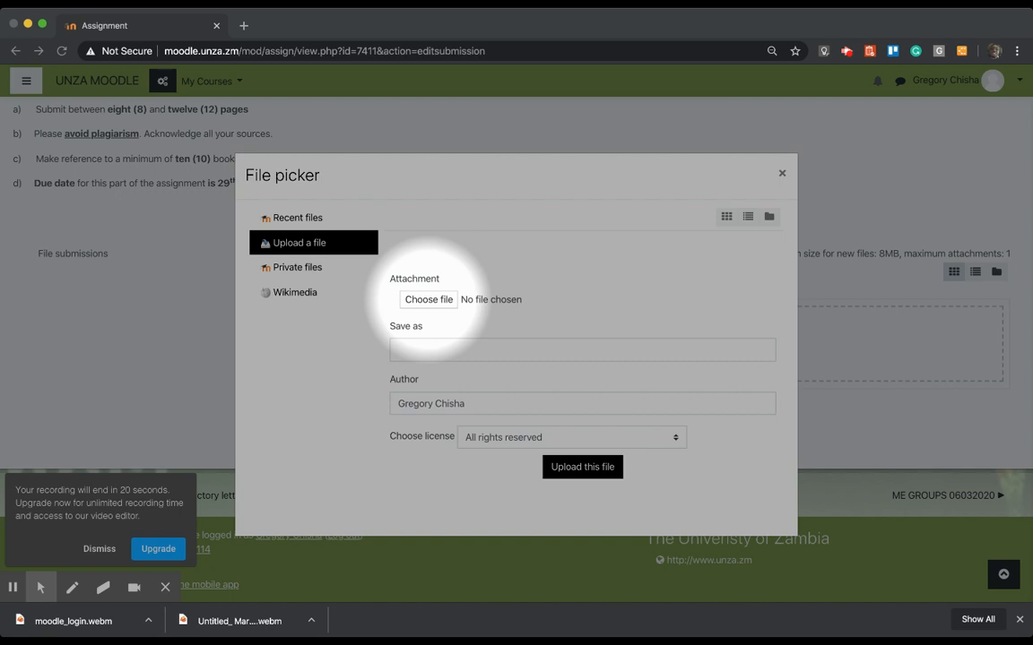
pyautogui.click(428, 300)
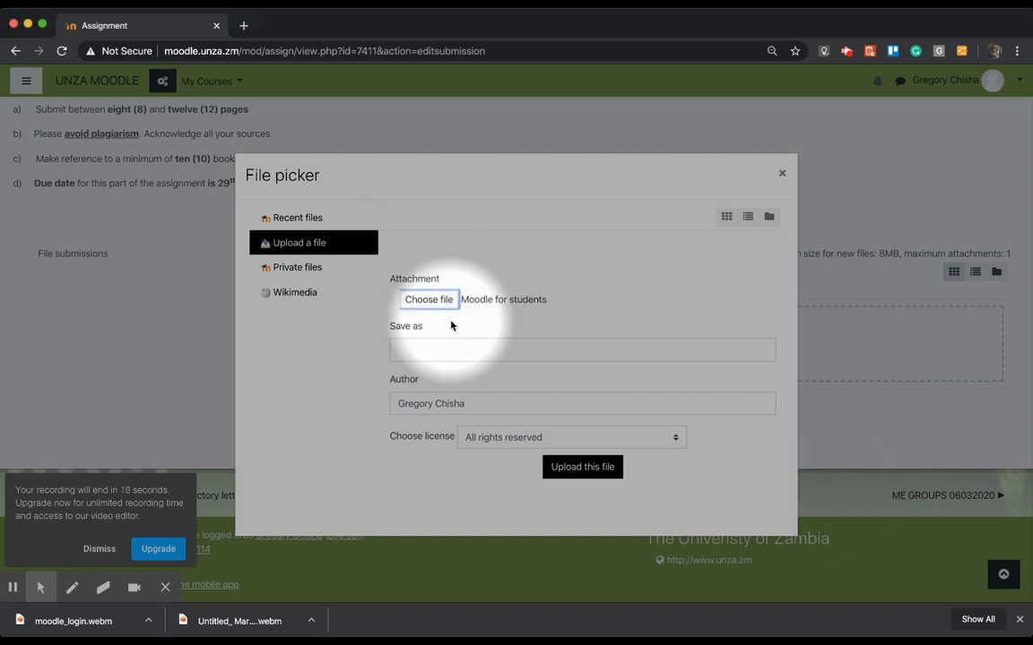
pyautogui.write('Asssignment 1')
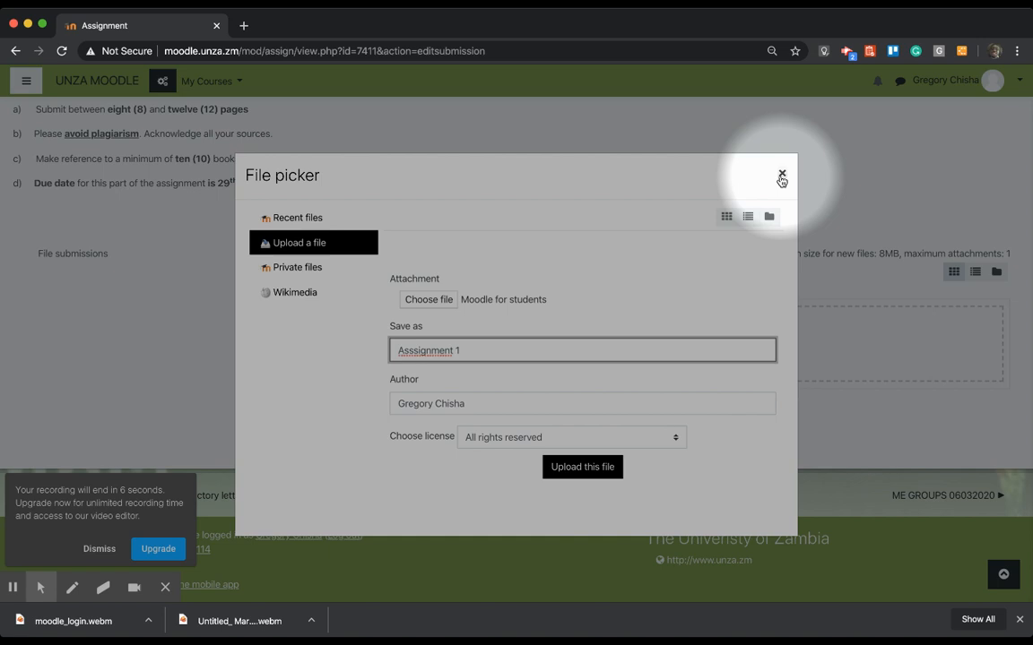
pyautogui.click(782, 174)
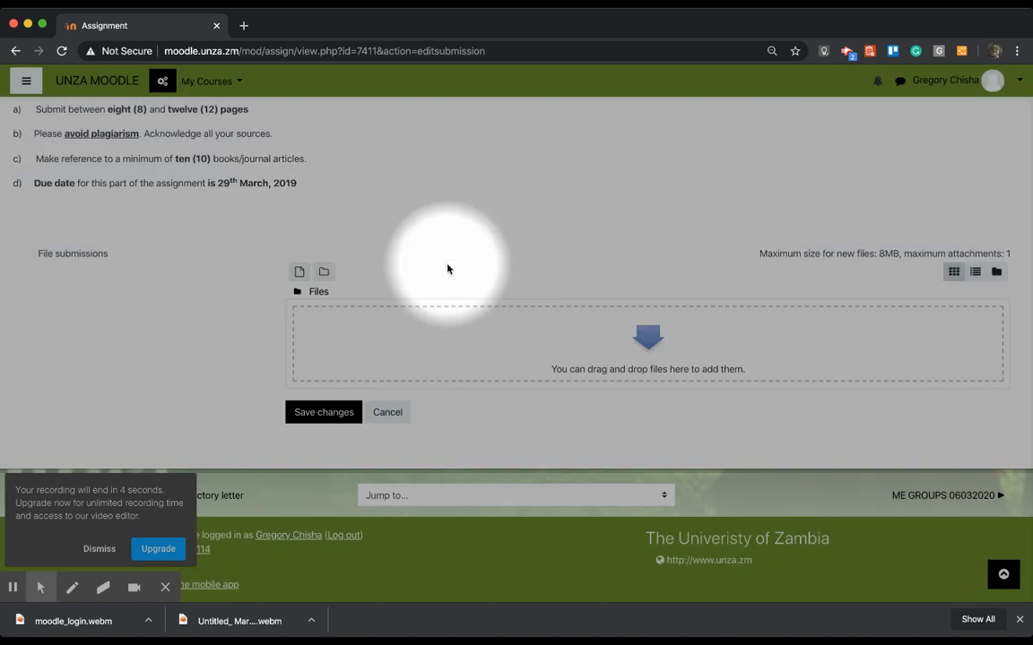